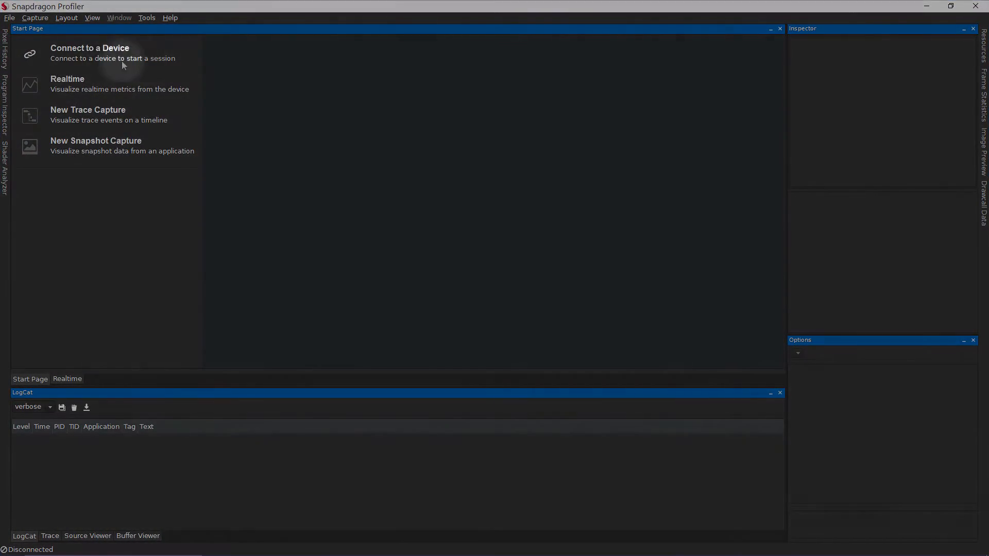
# Connect to the local device at 127.0.0.1 from the device list.
pyautogui.click(91, 48)
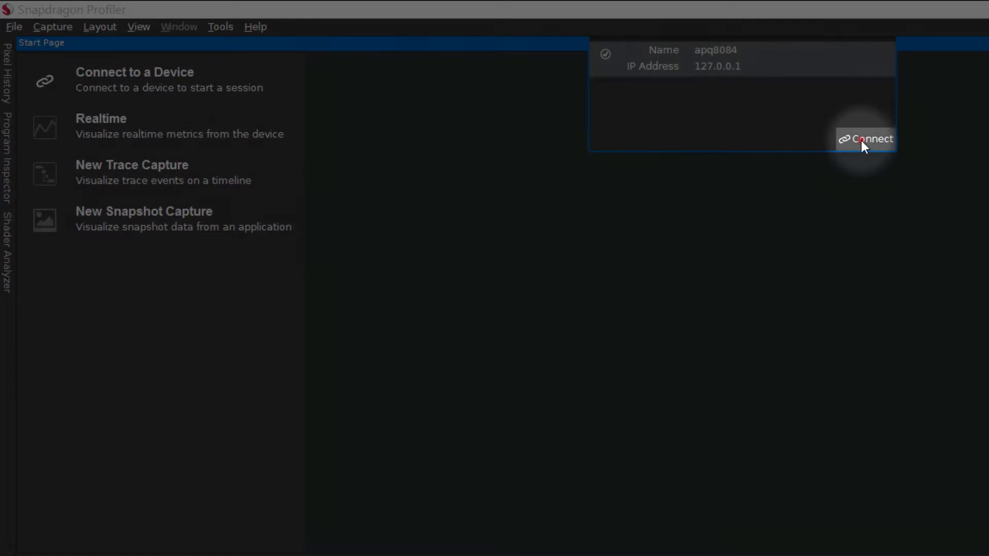
pyautogui.click(872, 138)
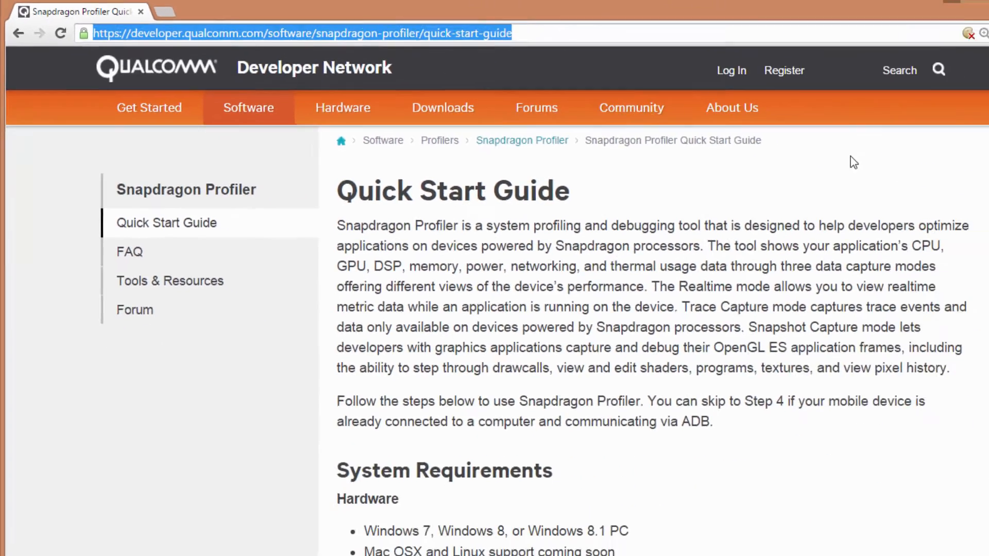
pyautogui.scroll(-3)
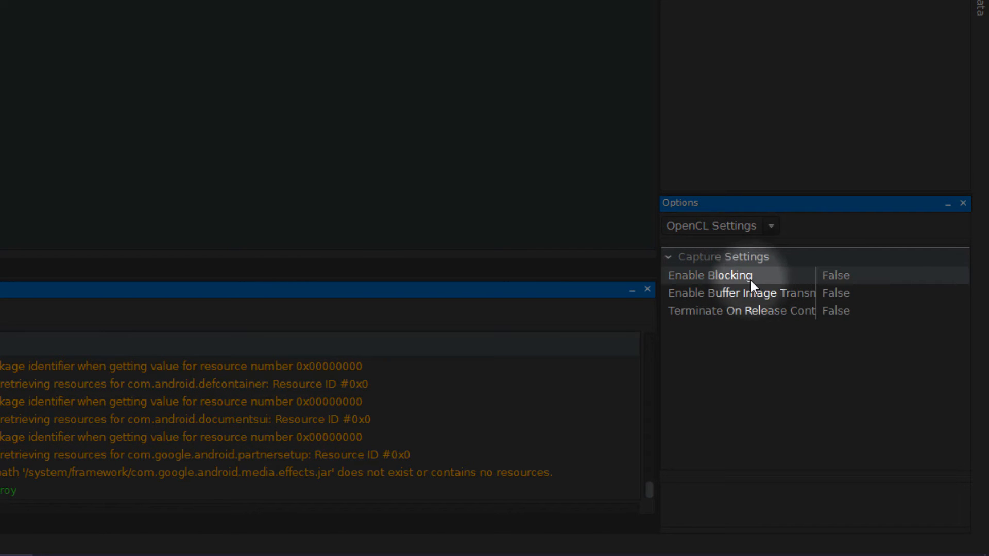
pyautogui.moveTo(972, 316)
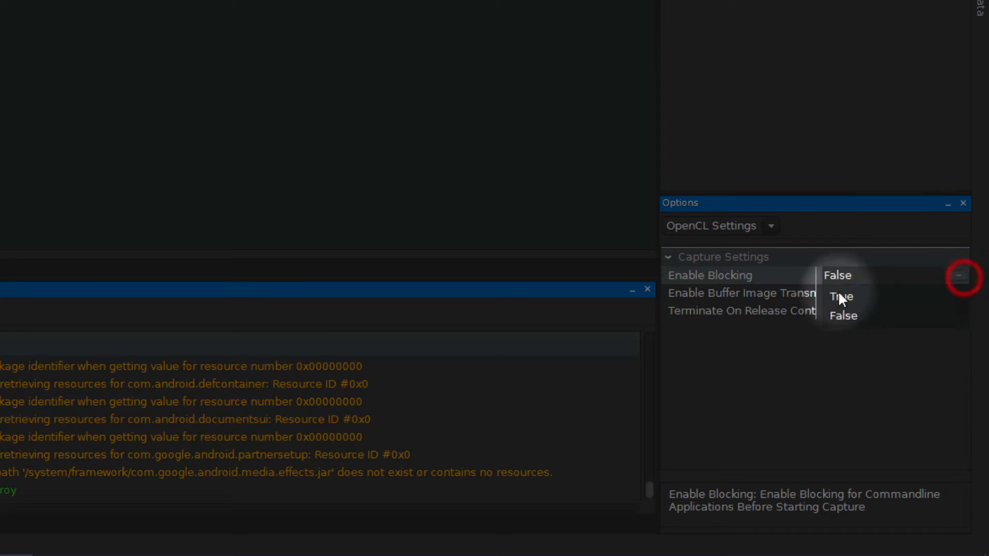
# Set Enable Blocking to True in the OpenCL capture settings.
pyautogui.click(839, 297)
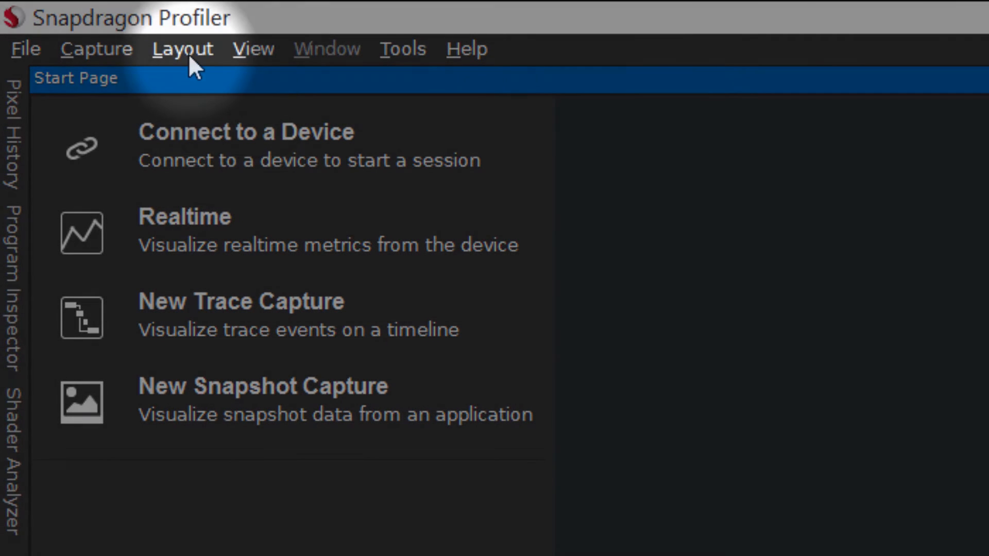
# Switch to the OpenCL window layout and start a new trace capture session.
pyautogui.click(181, 49)
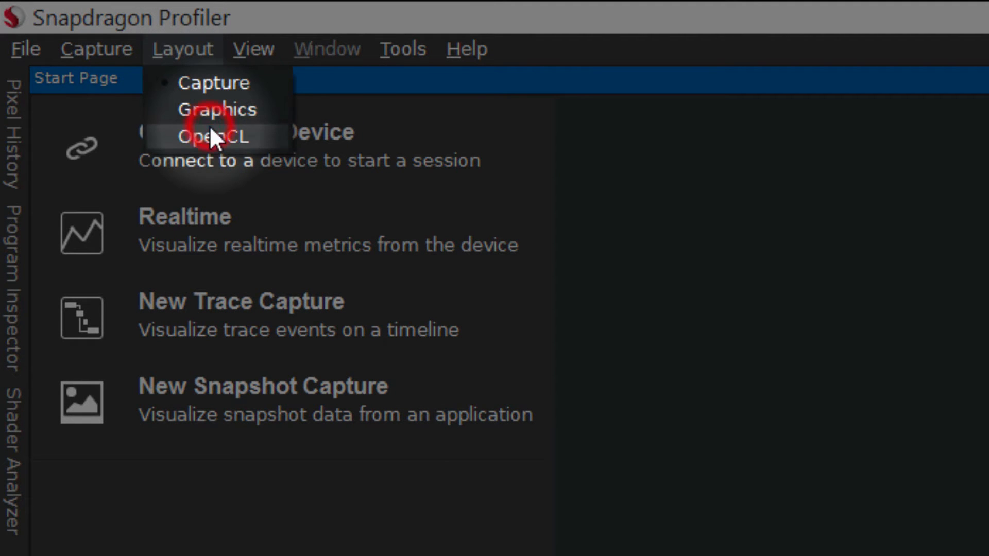
pyautogui.click(210, 138)
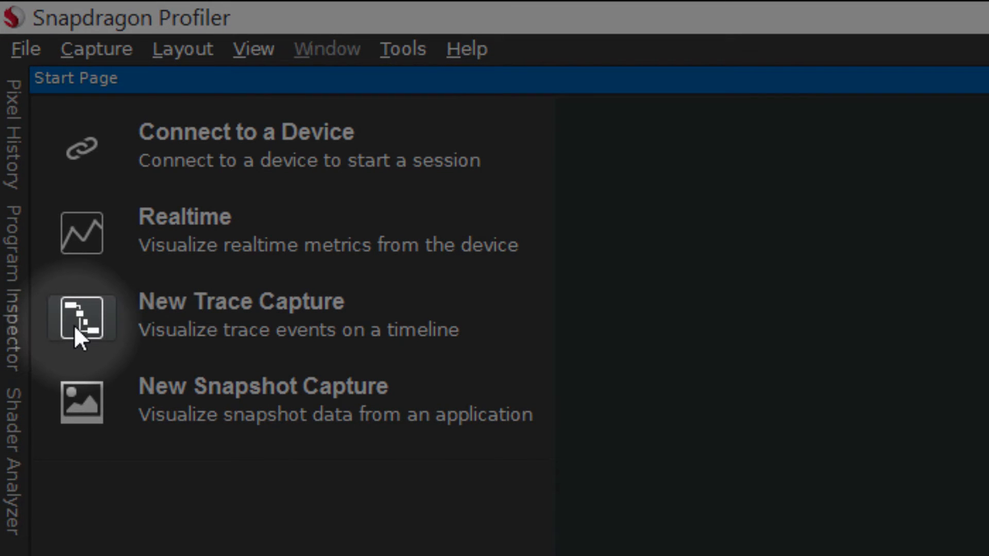
pyautogui.click(82, 321)
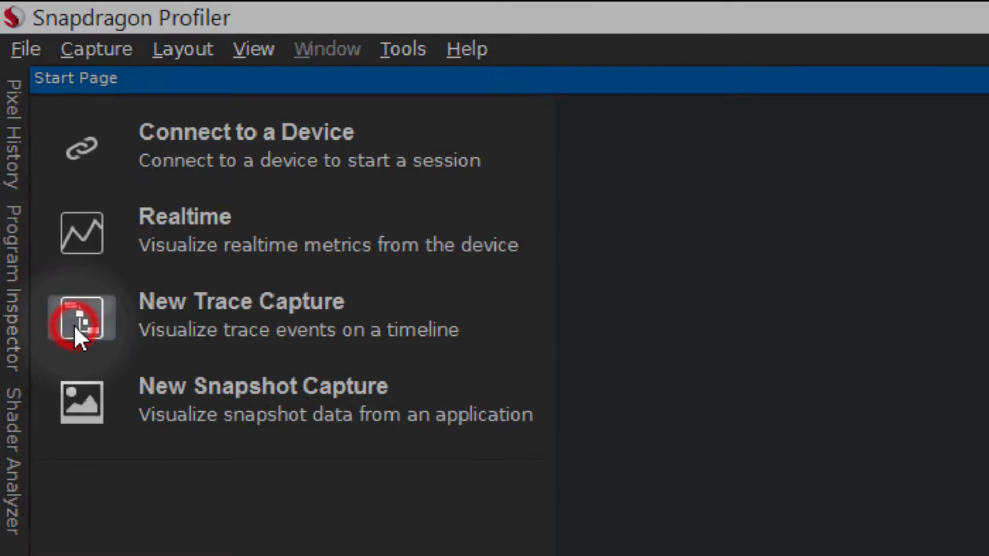
pyautogui.click(82, 326)
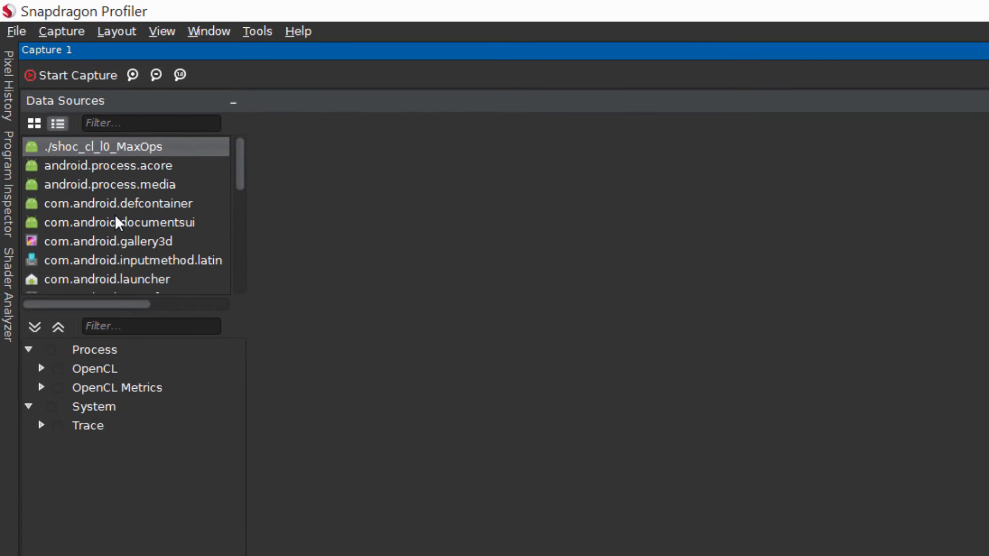
# Enable OpenCL Trace and the % GPU Idle metric, then start the capture.
pyautogui.click(41, 368)
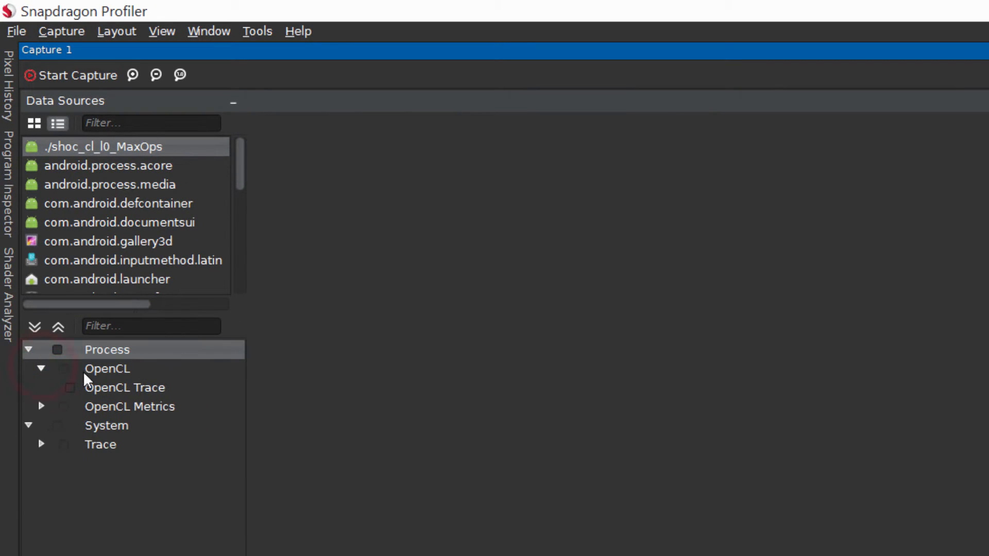
pyautogui.moveTo(138, 407)
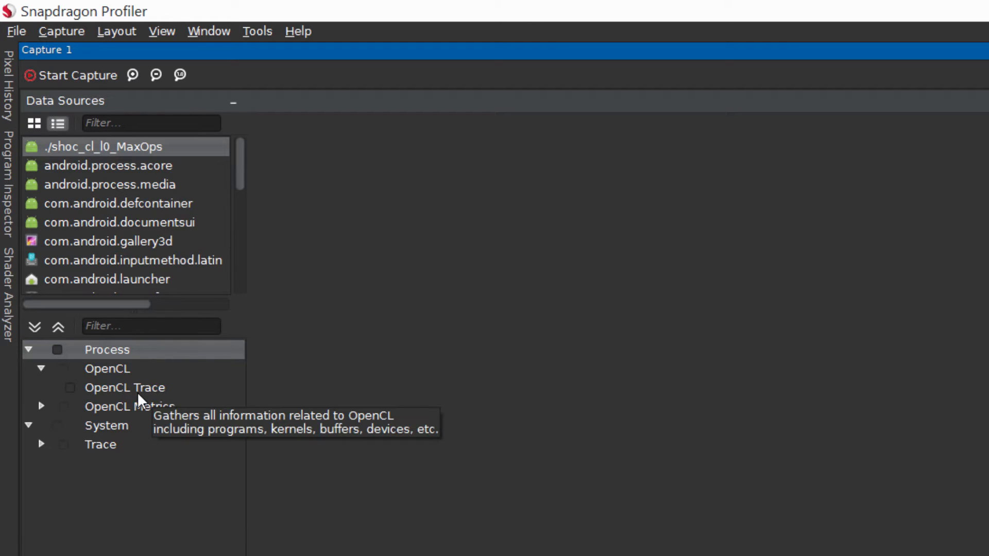
pyautogui.click(70, 388)
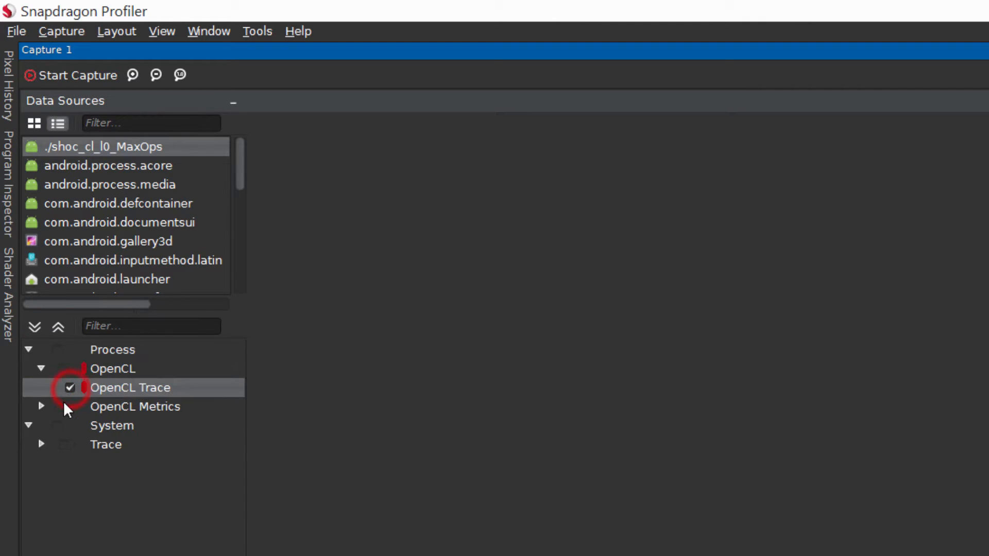
pyautogui.click(40, 406)
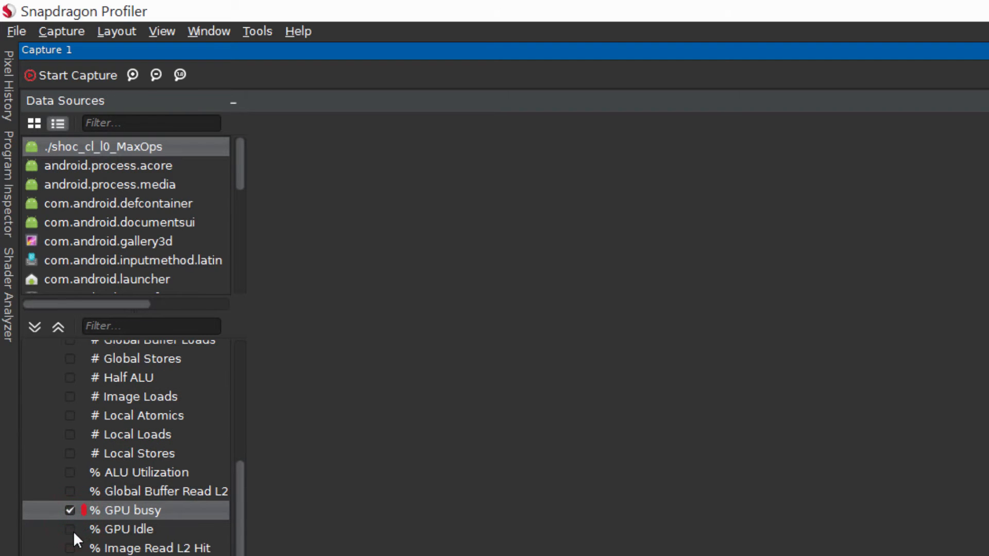
pyautogui.click(68, 530)
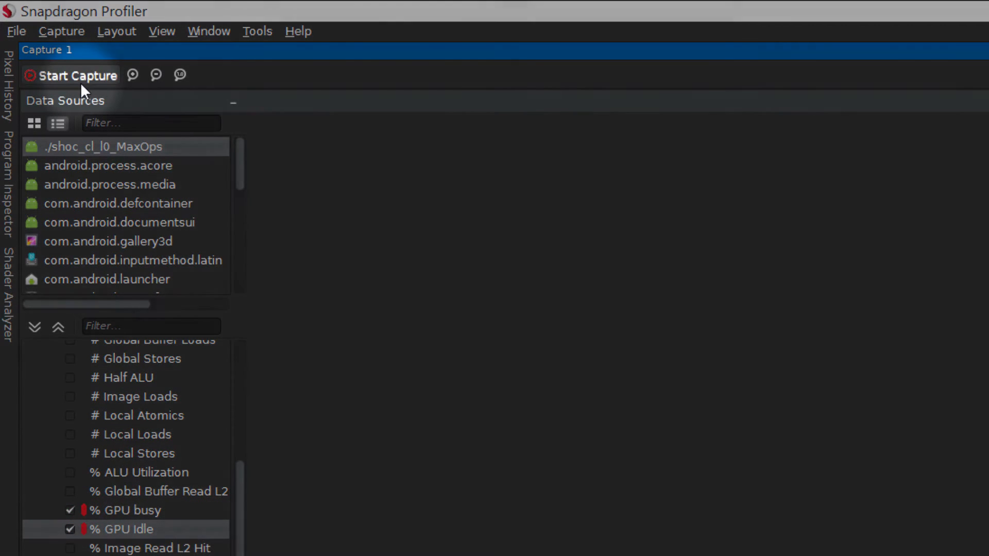
pyautogui.click(74, 76)
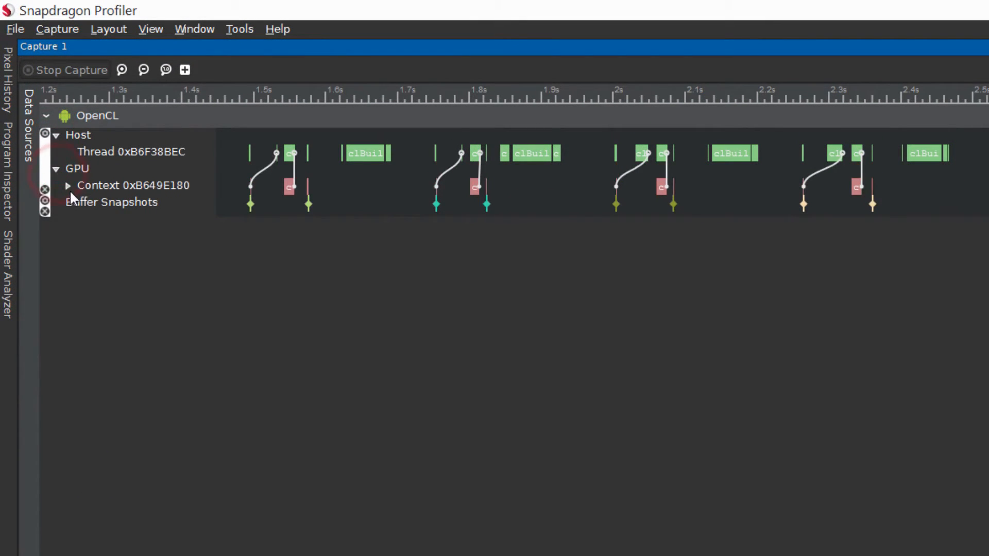
pyautogui.click(68, 186)
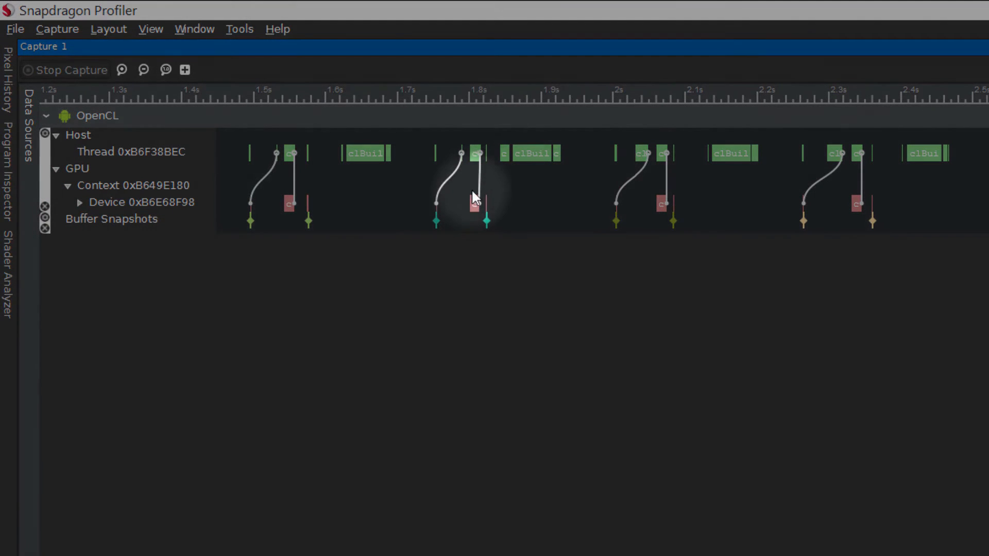
pyautogui.moveTo(606, 202)
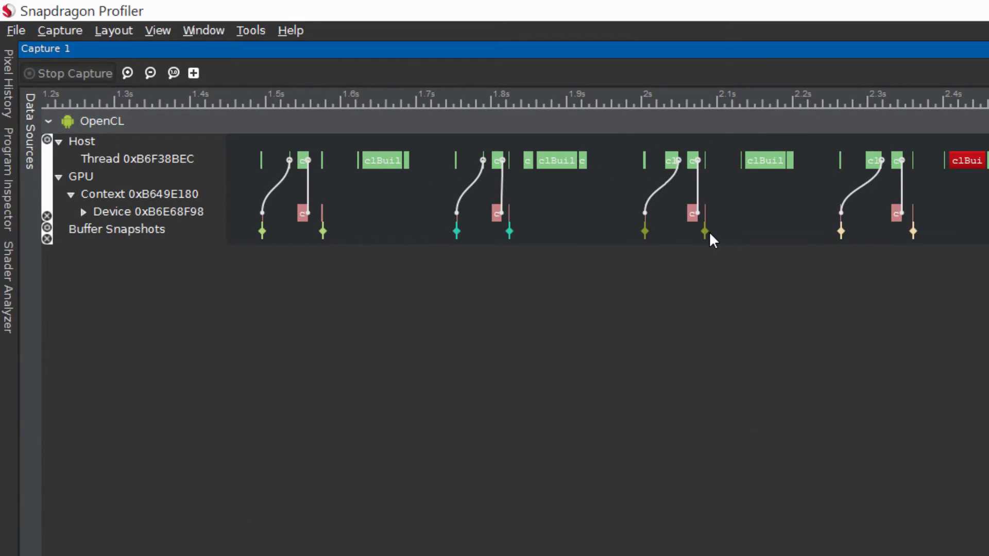
pyautogui.moveTo(704, 239)
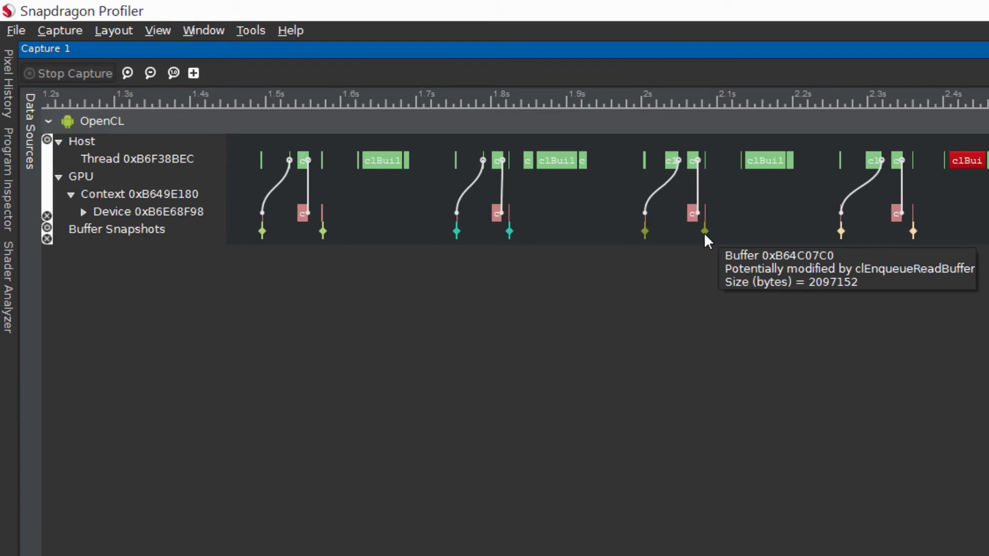
pyautogui.moveTo(650, 246)
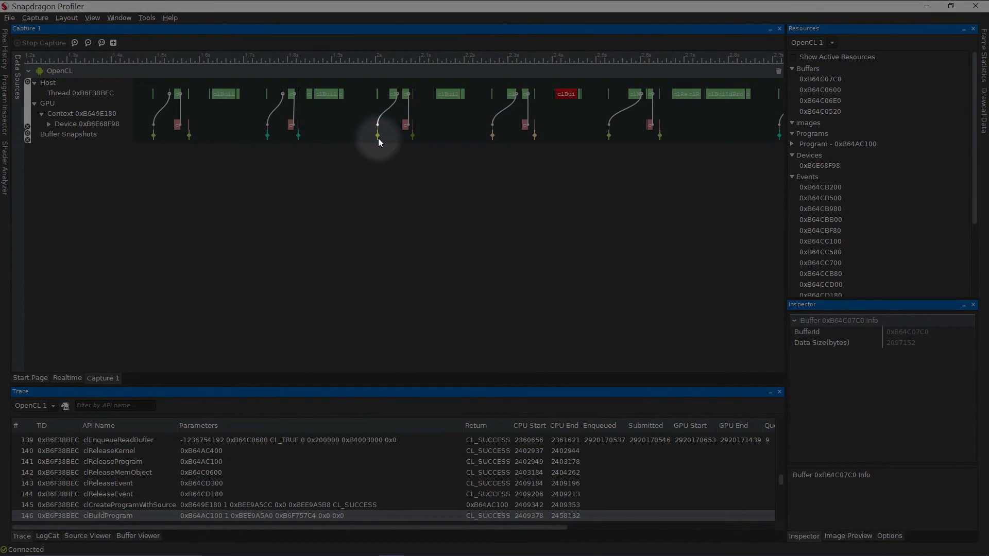
# Show the raw buffer contents laid out with 9 values per row.
pyautogui.click(139, 536)
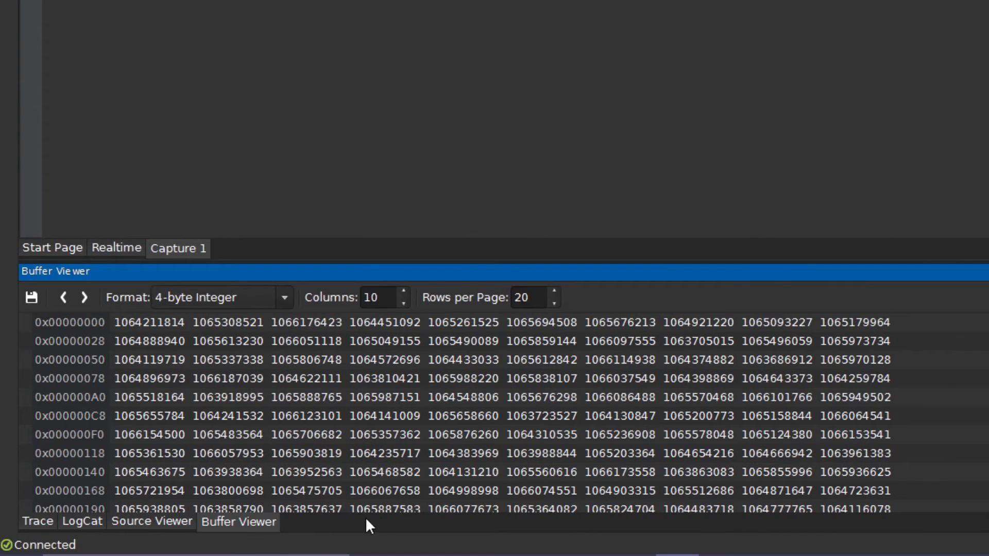
pyautogui.moveTo(525, 385)
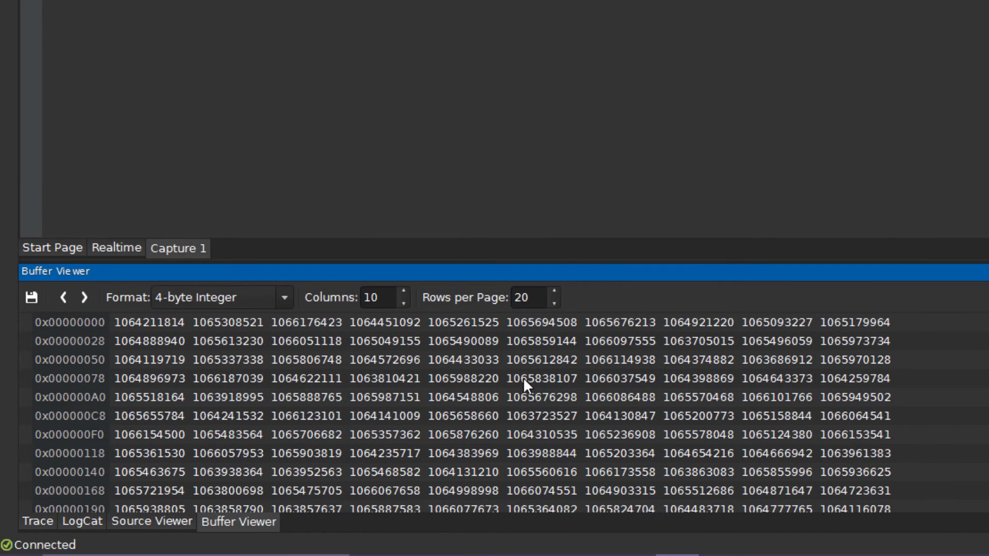
pyautogui.click(402, 292)
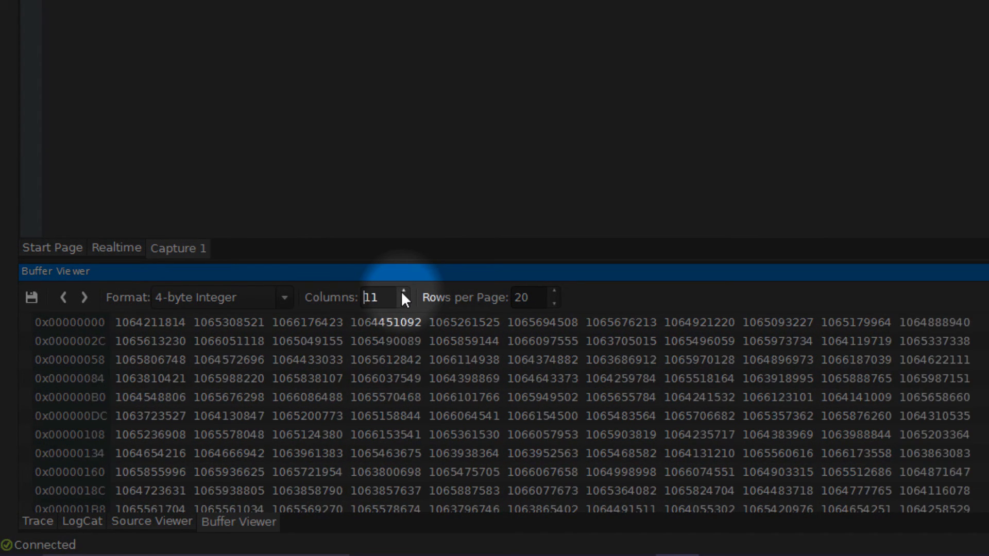
pyautogui.click(403, 303)
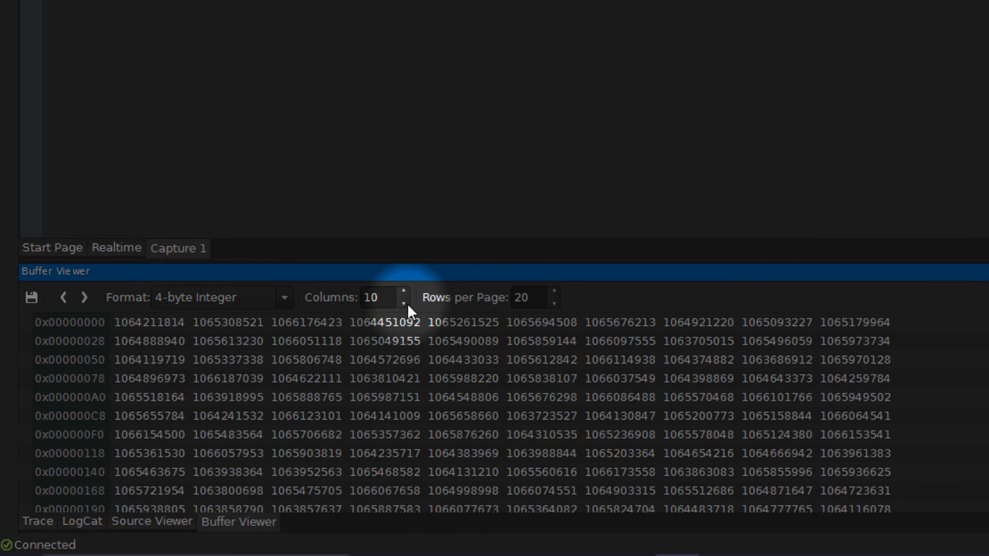
pyautogui.click(401, 303)
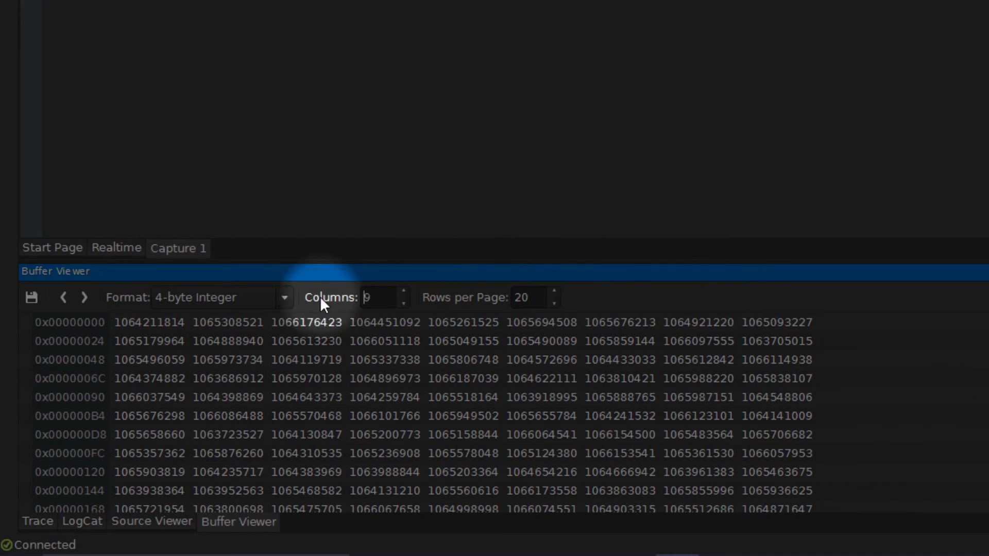
# Read the buffer values as 8-byte integers instead of 32-bit floats.
pyautogui.click(559, 293)
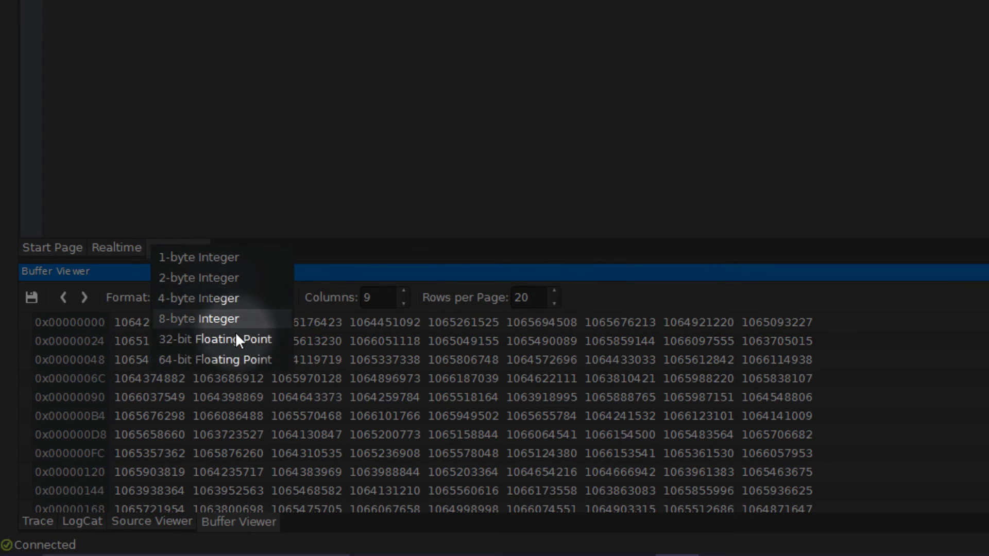
pyautogui.click(233, 338)
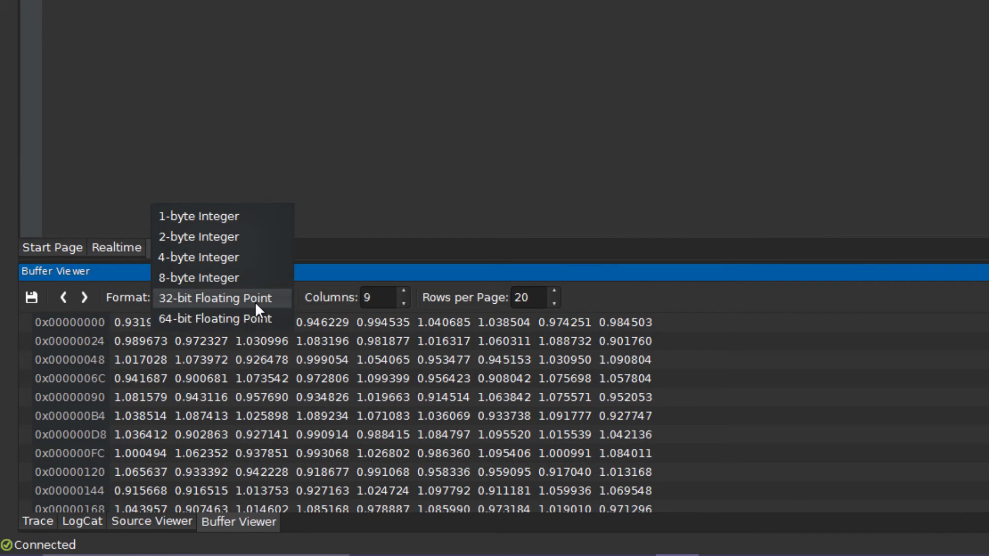
pyautogui.click(198, 279)
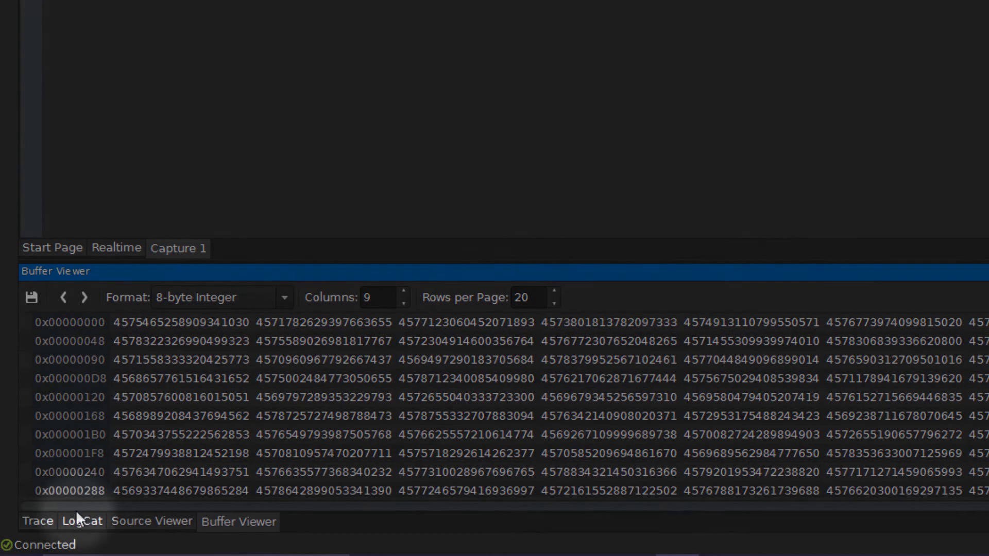
# Filter the API call trace by name to calls matching 'clenq'.
pyautogui.click(34, 520)
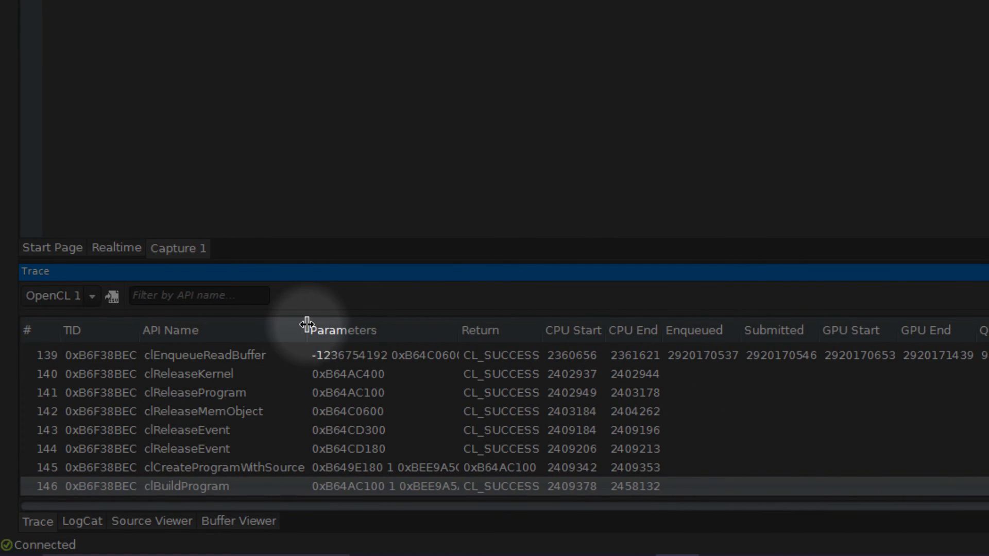
pyautogui.click(197, 297)
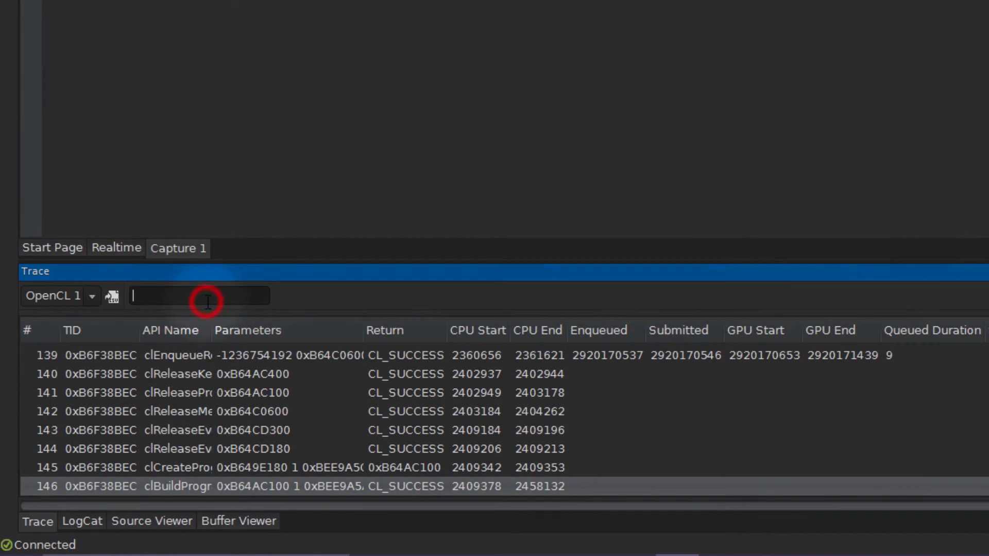
pyautogui.write('clenq')
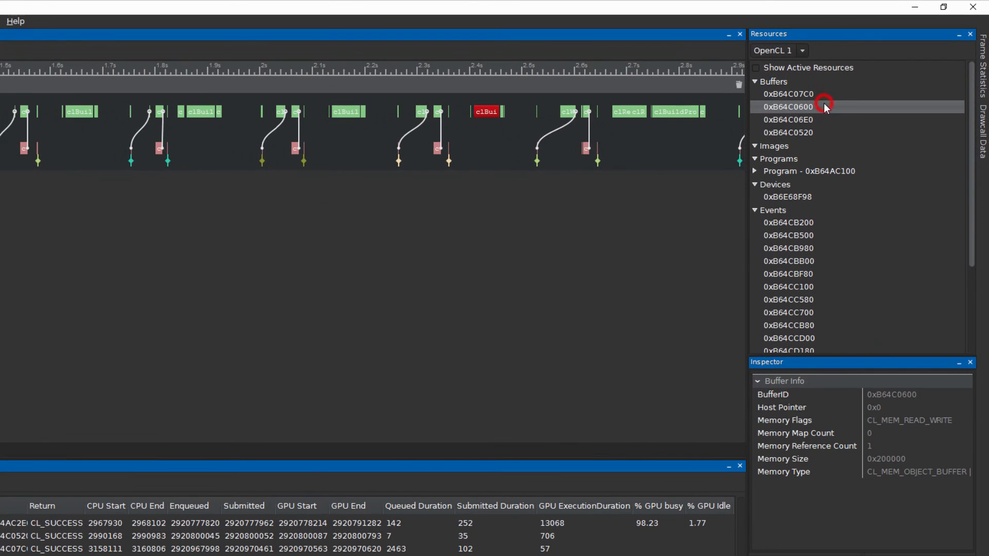
pyautogui.moveTo(919, 441)
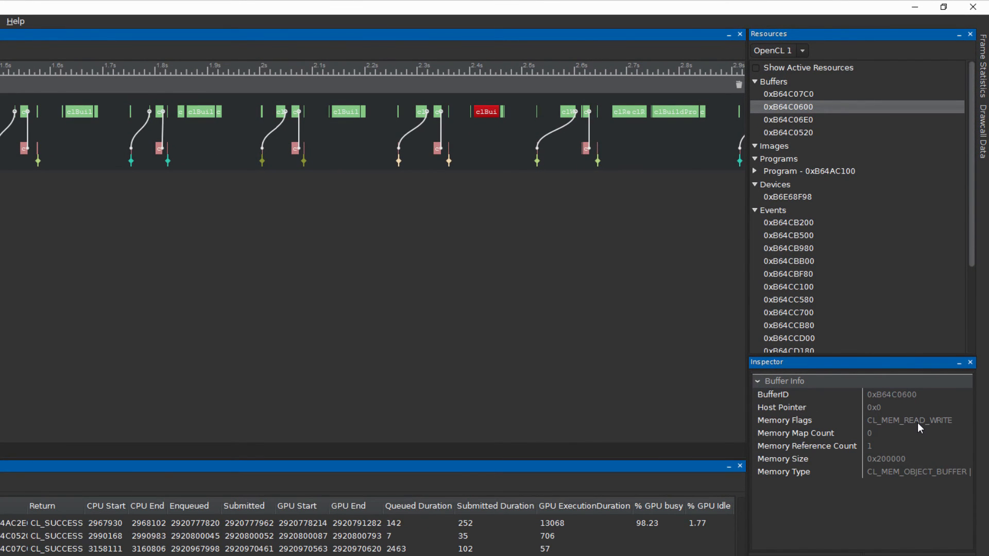
# Inspect event 0xB64CBB00, device 0xB6E68F98 and program 0xB64AC100 in the Resources panel.
pyautogui.click(790, 262)
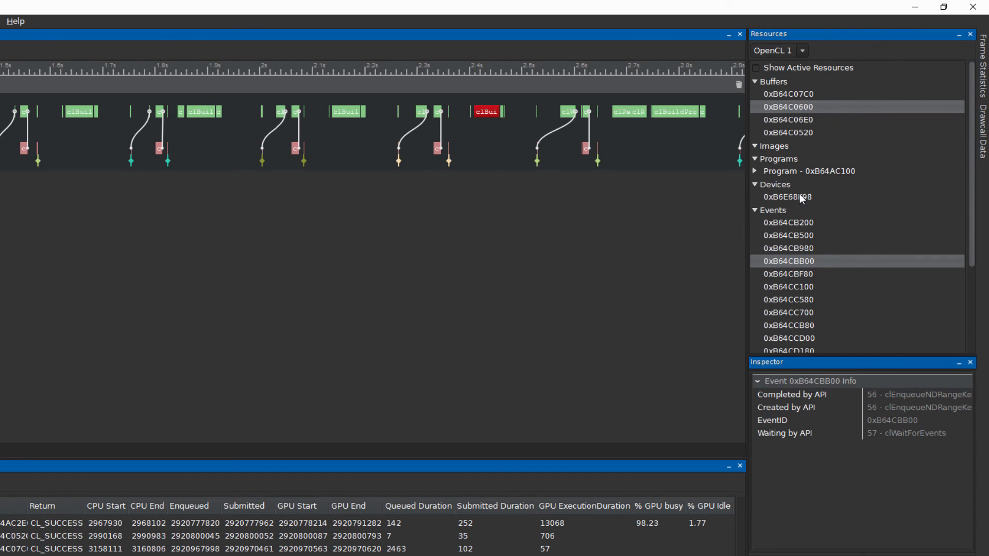
pyautogui.click(787, 197)
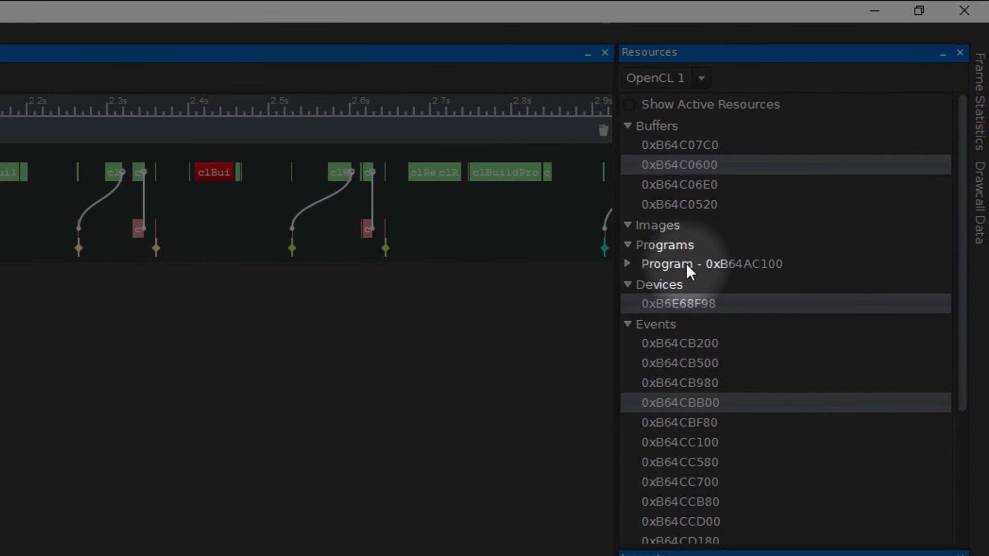
pyautogui.click(711, 264)
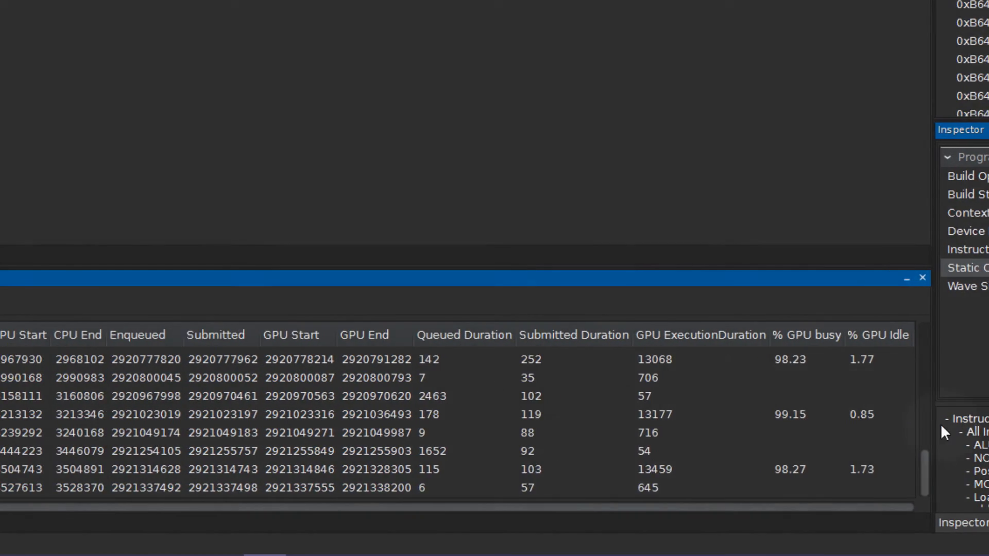
# View the kernel source of program 0xB64AC100 and scroll through its MAddF code.
pyautogui.click(148, 522)
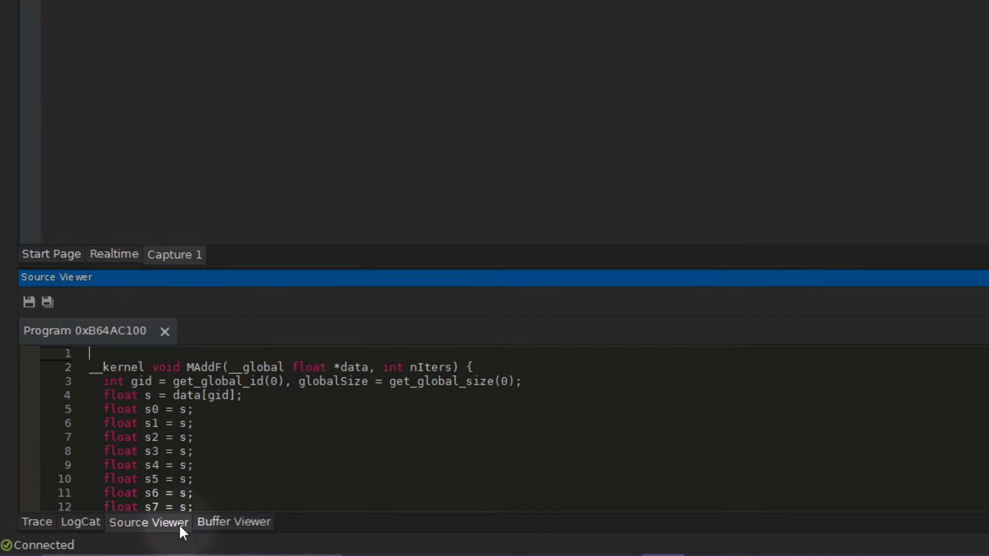
pyautogui.scroll(-3)
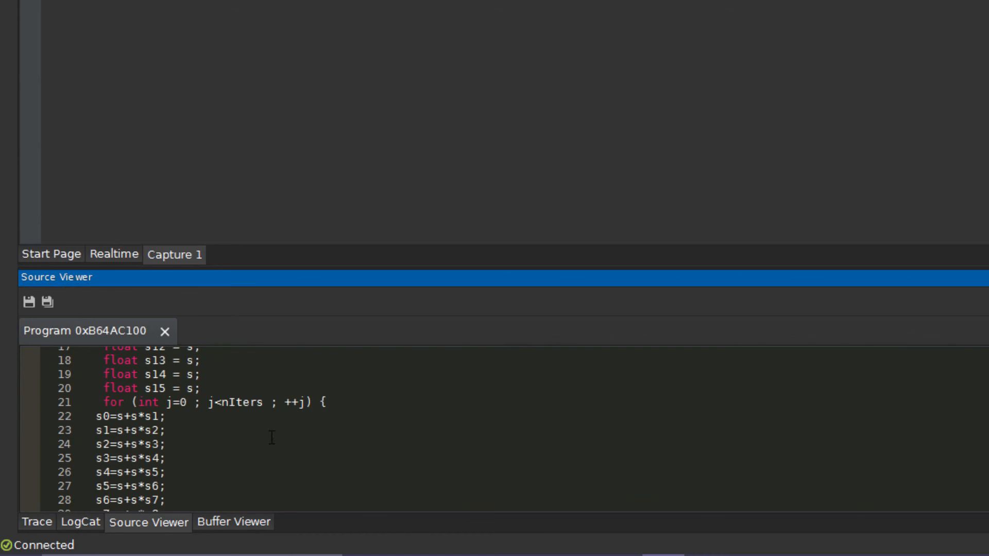